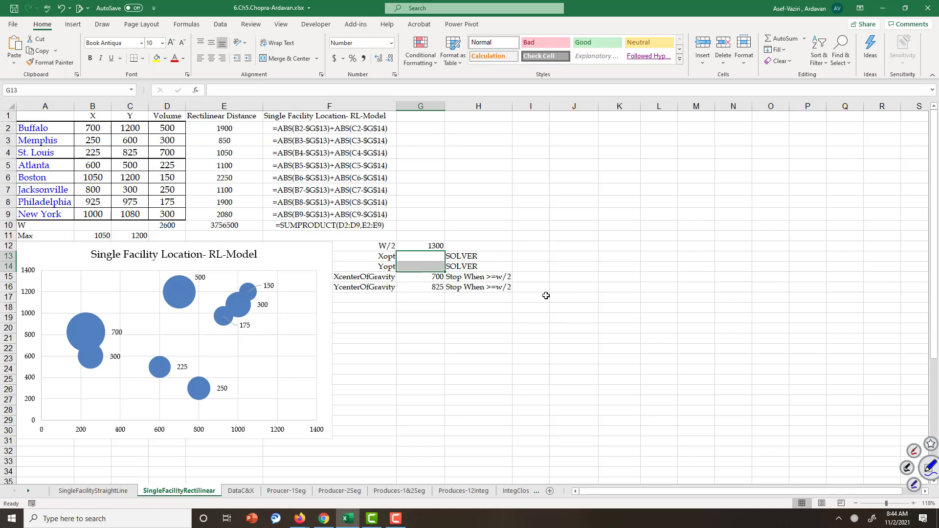
# Step: Inspect the empty optimal X and Y cells and bring up the Solver model for the sheet
pyautogui.click(420, 256)
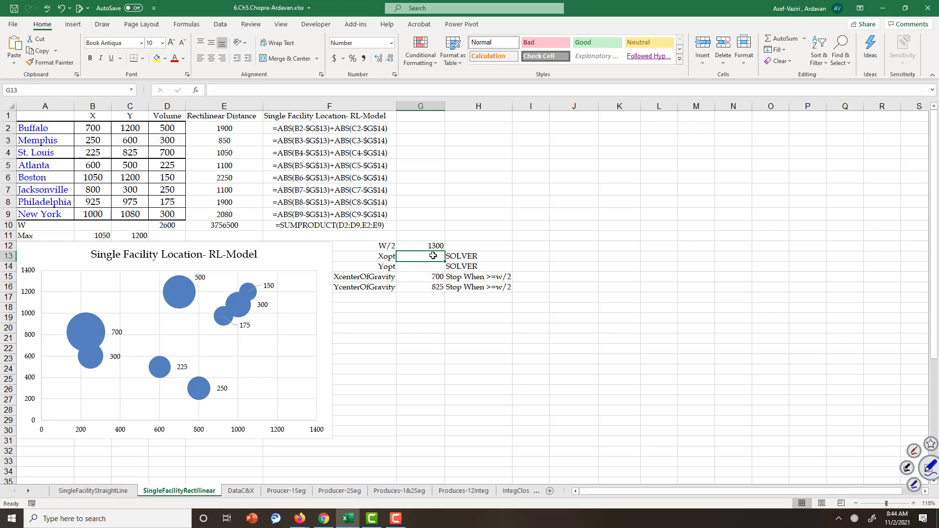
pyautogui.click(419, 266)
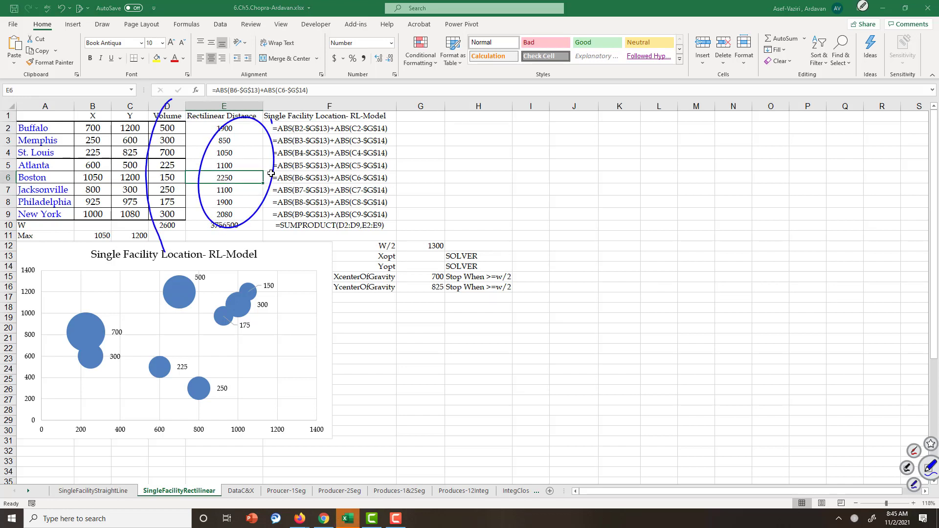
pyautogui.click(573, 153)
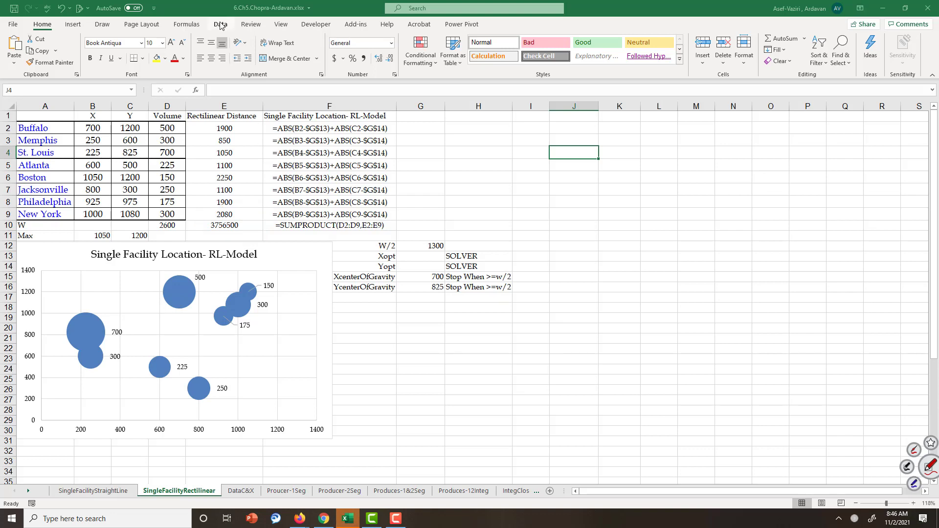
pyautogui.click(220, 24)
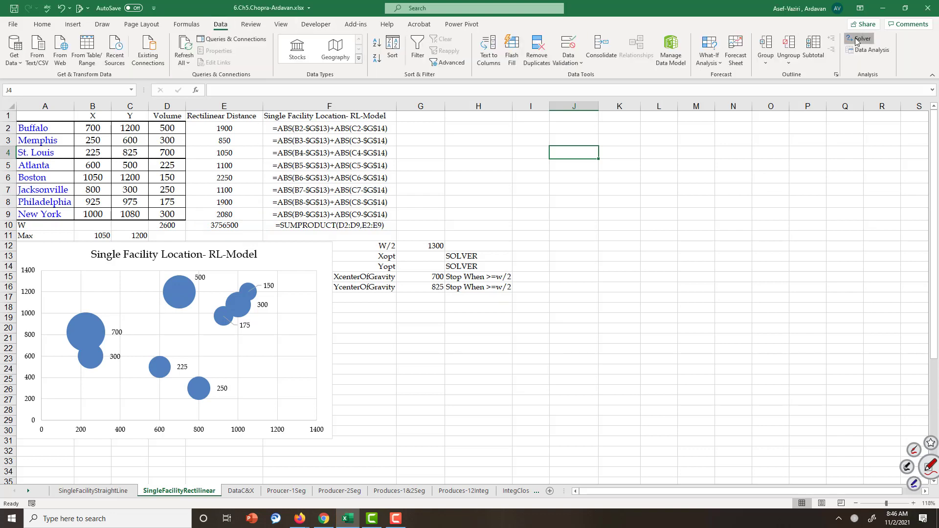
pyautogui.click(861, 38)
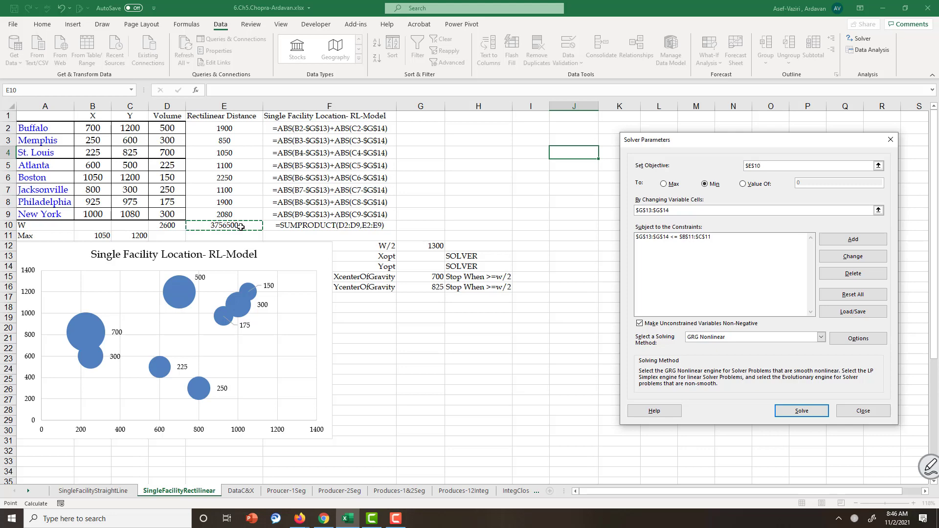
# Step: Review the max-coordinate bound $G$13:$G$14 <= $B$11:$C$11 unchanged and solve to minimize $E$10
pyautogui.click(753, 211)
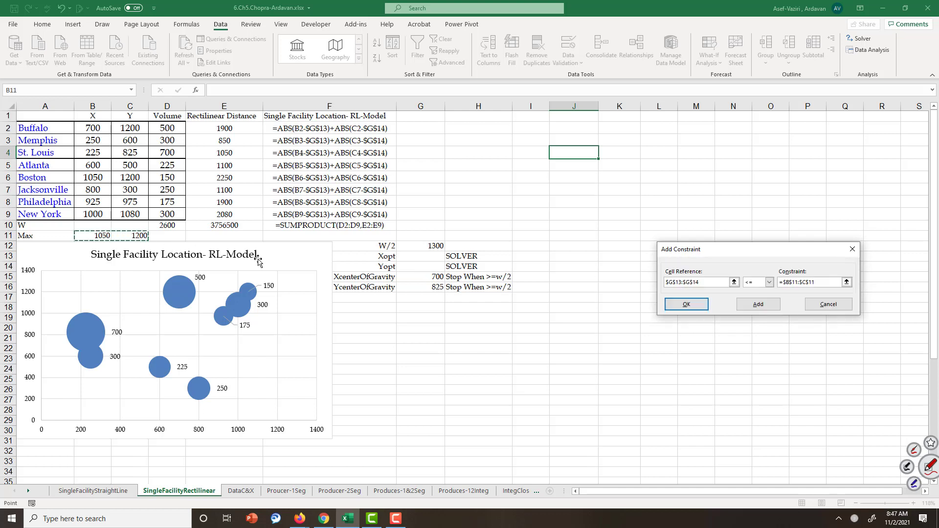
pyautogui.moveTo(262, 259)
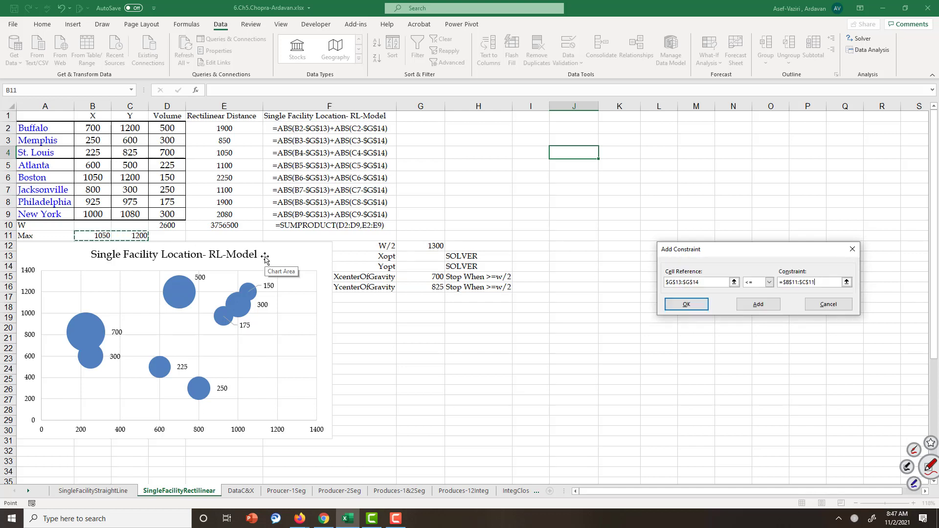
pyautogui.moveTo(365, 319)
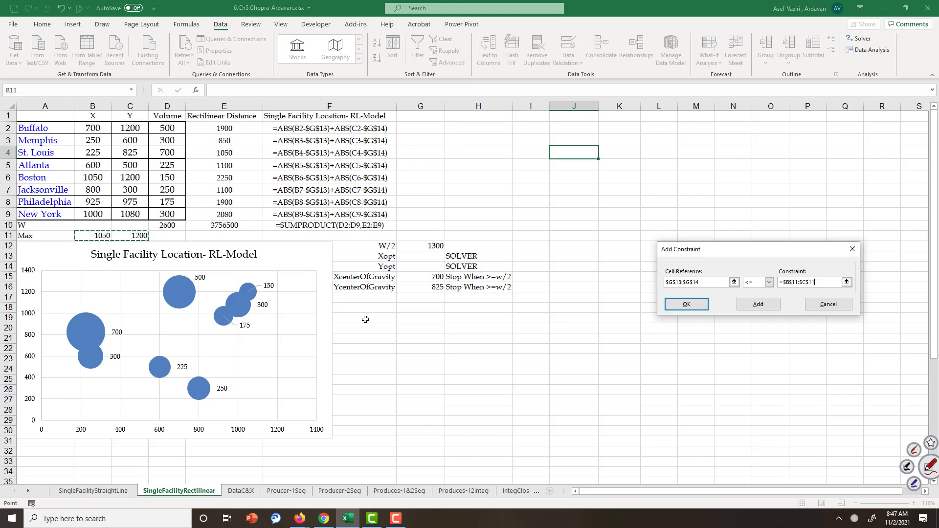
pyautogui.click(686, 304)
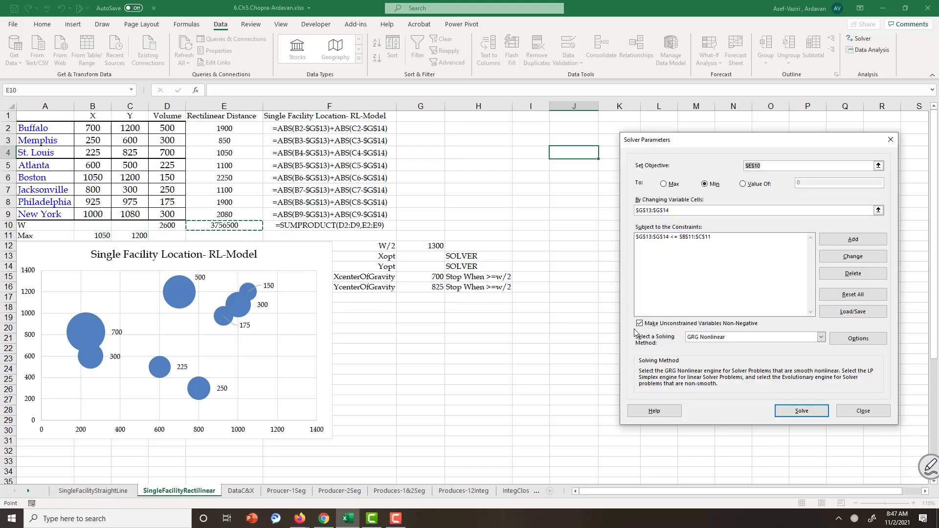
pyautogui.moveTo(722, 425)
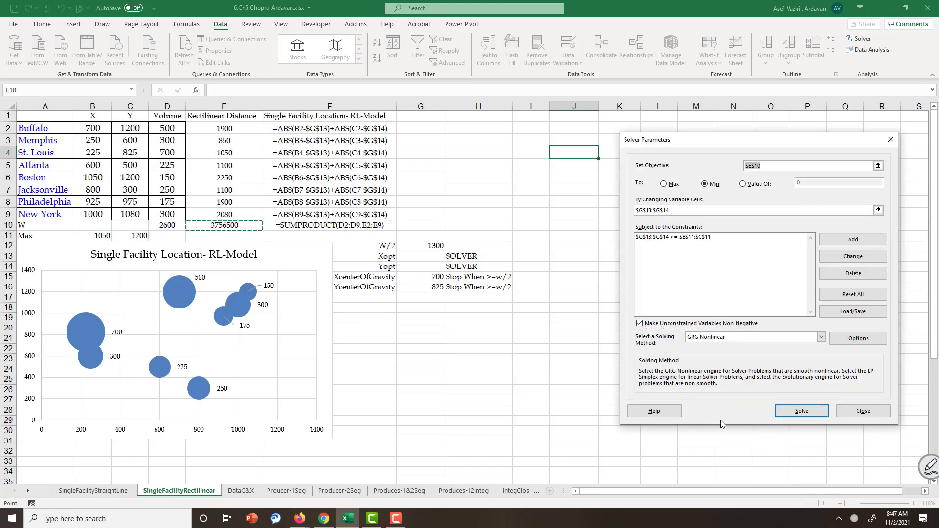
pyautogui.click(801, 410)
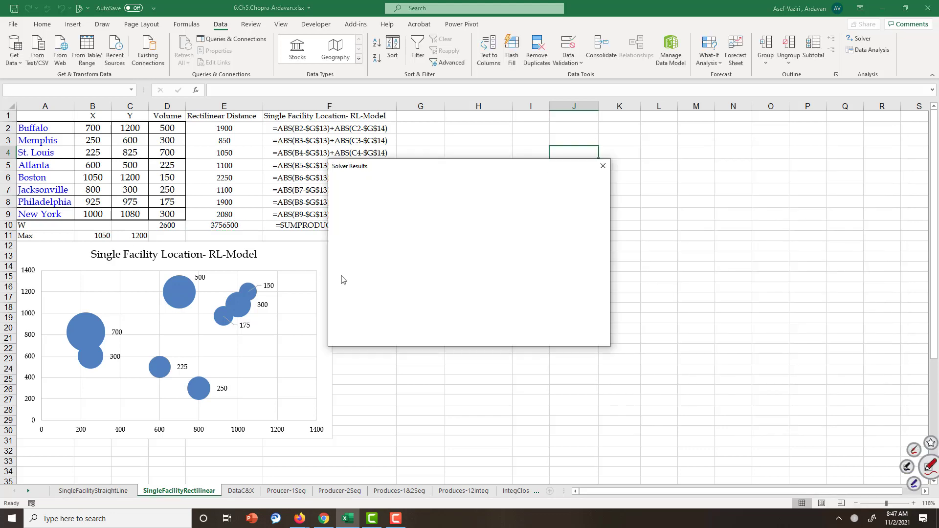
# Step: Keep the Solver solution X 800, Y 817 (total 1,408,914) and compare it with the center-of-gravity 700, 825
pyautogui.click(602, 167)
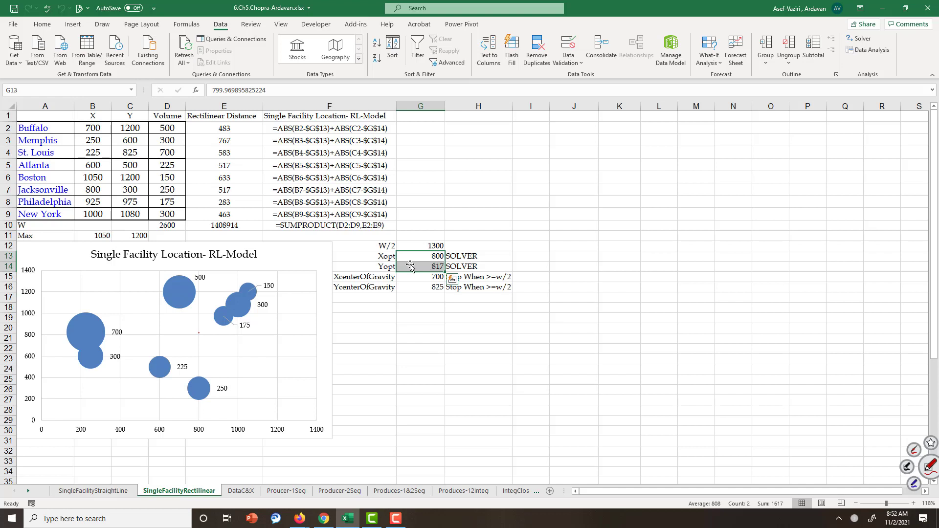
pyautogui.click(420, 276)
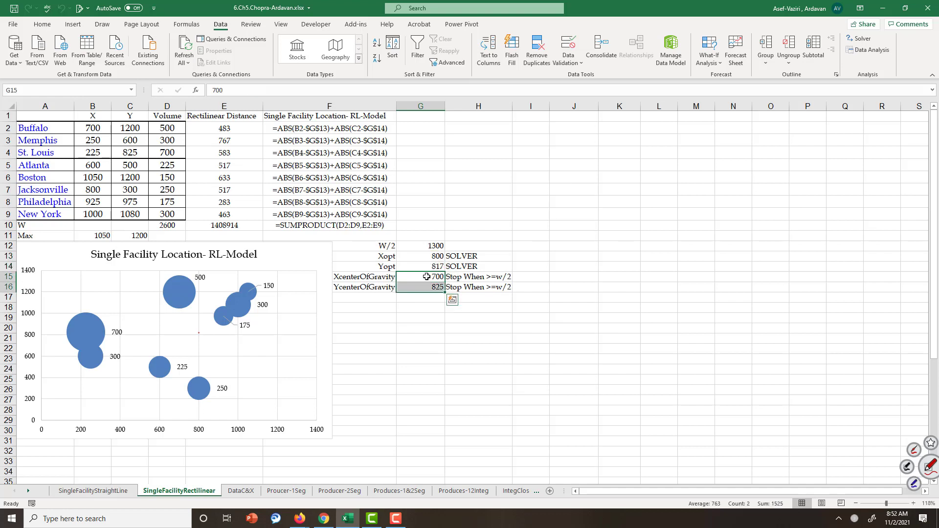
pyautogui.click(421, 256)
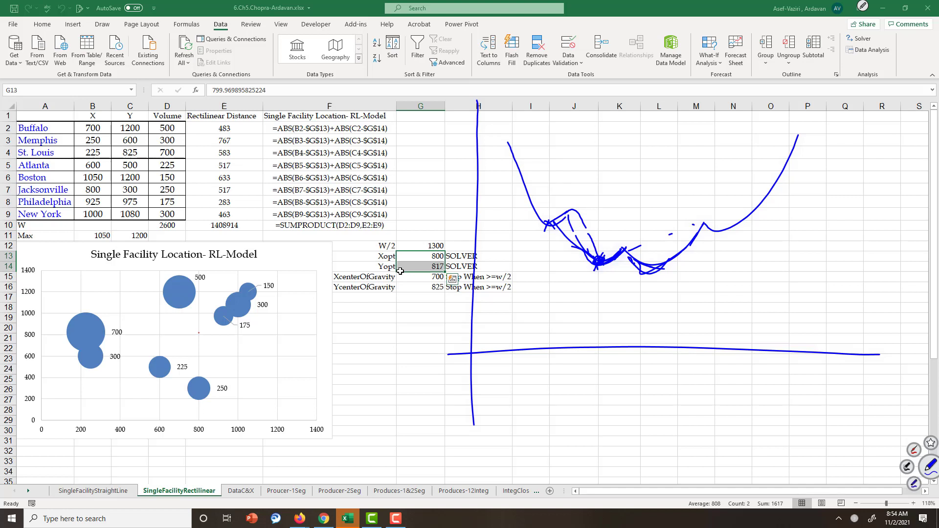
pyautogui.moveTo(858, 11)
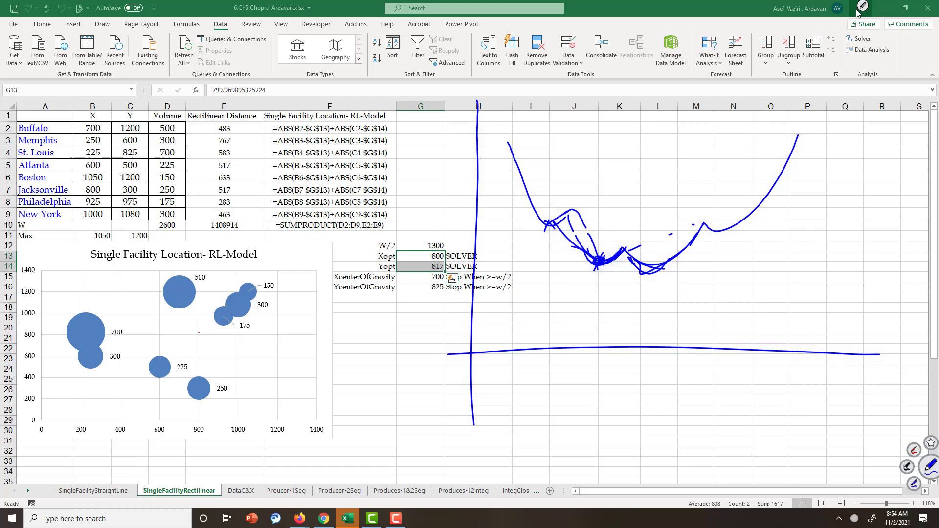
# Step: Switch to the Draw pen to sketch axes and a bumpy objective curve beside the results
pyautogui.click(860, 7)
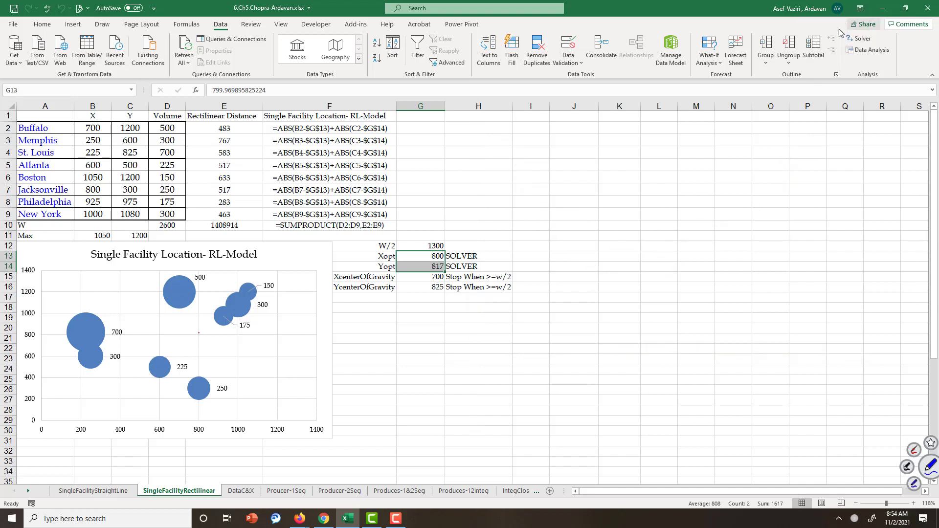
pyautogui.click(659, 235)
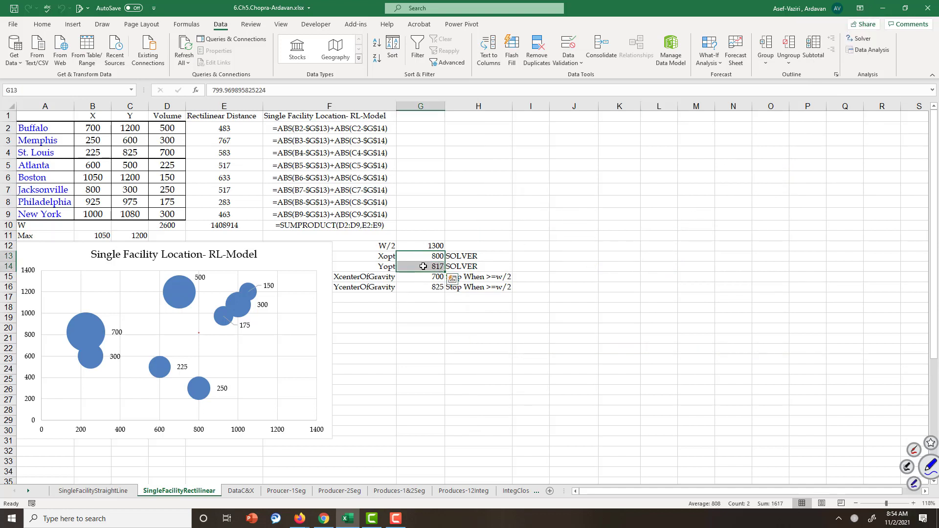
pyautogui.click(573, 266)
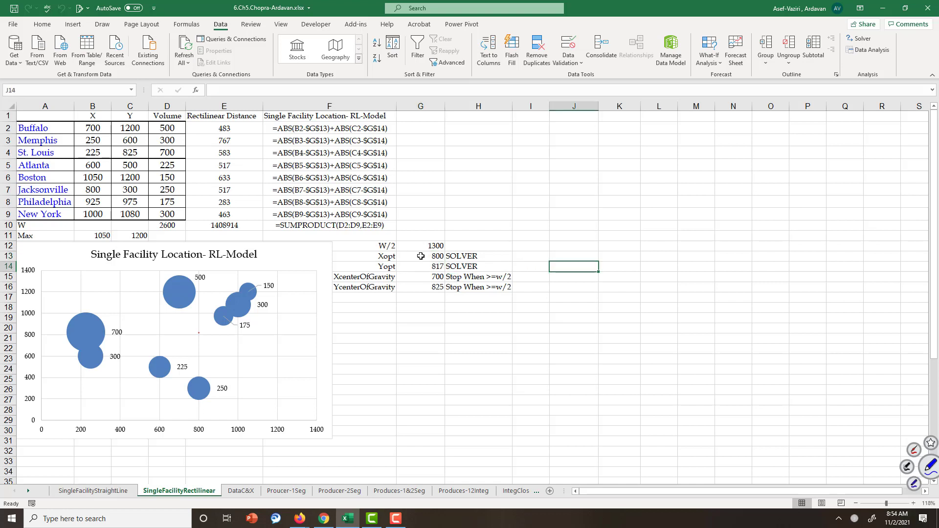
pyautogui.click(658, 276)
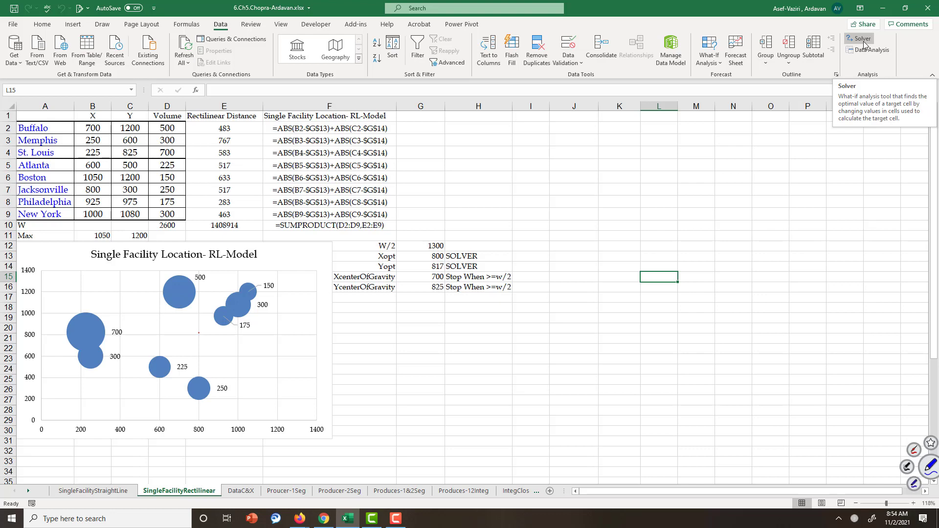
pyautogui.click(861, 38)
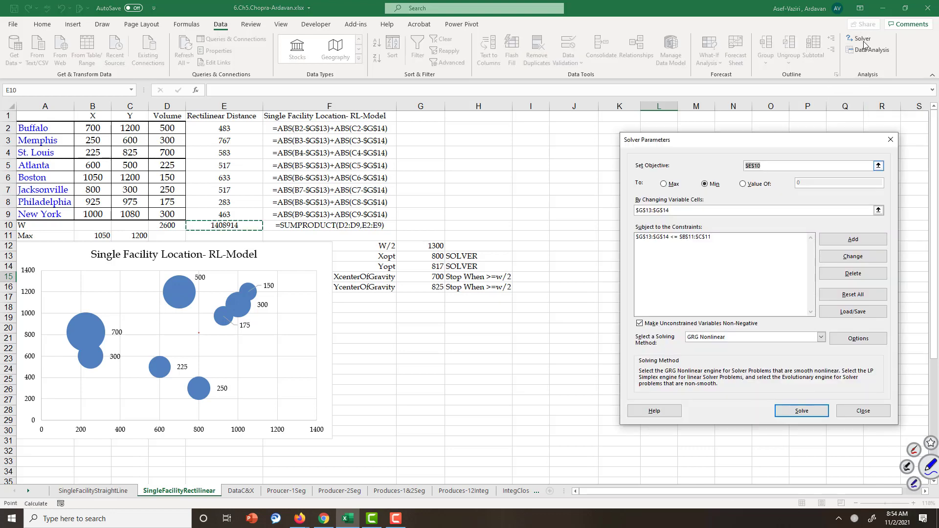
# Step: Re-solve with the existing model, giving Xopt 698, Yopt 825 and total 1,315,567
pyautogui.click(801, 411)
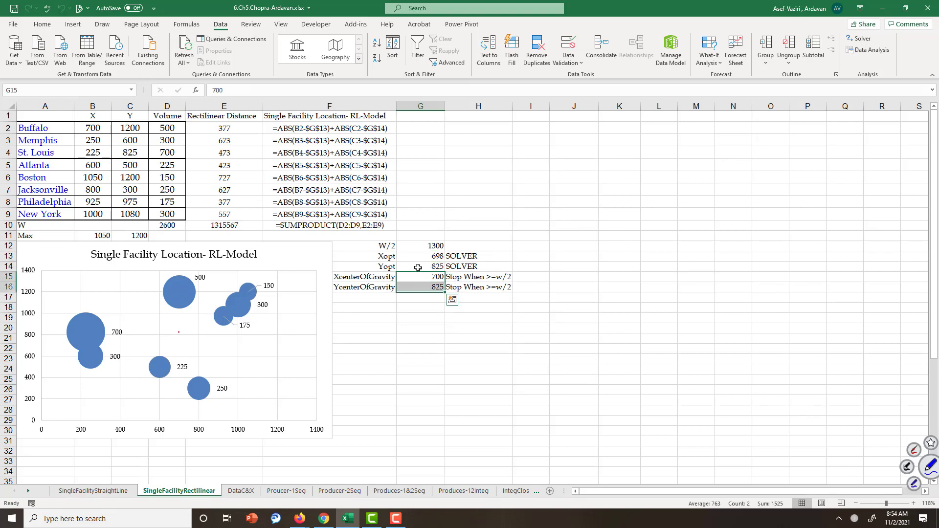
pyautogui.click(420, 266)
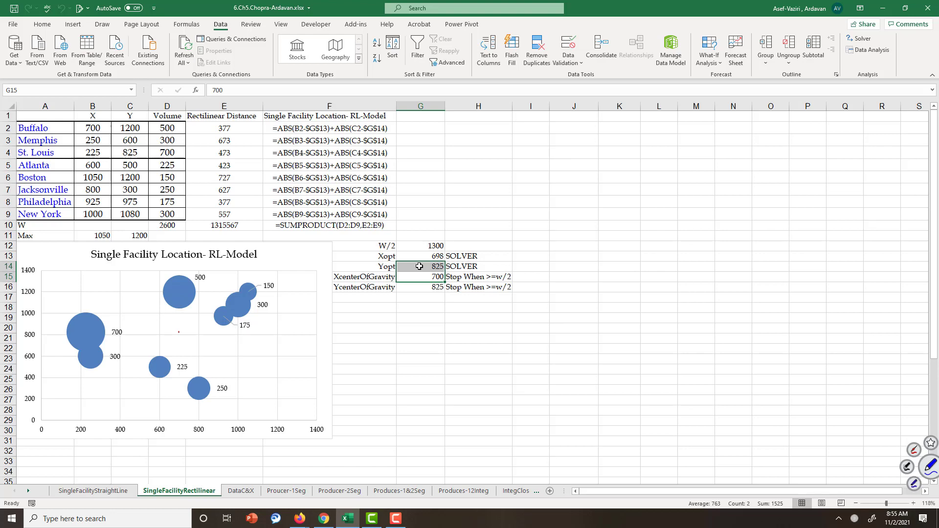
# Step: Enable Use Multistart in the GRG Nonlinear options and re-solve, giving X=700, Y=825, total 1,315,251
pyautogui.click(861, 39)
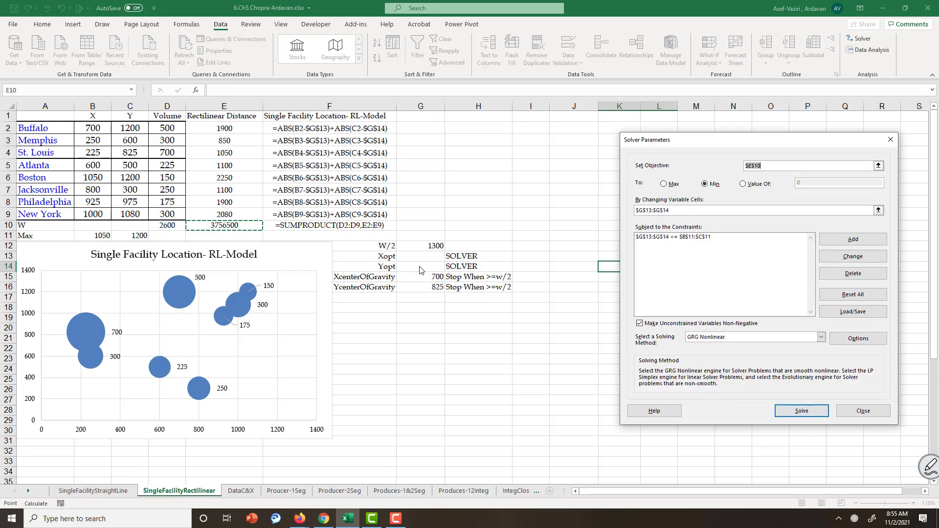
pyautogui.moveTo(484, 282)
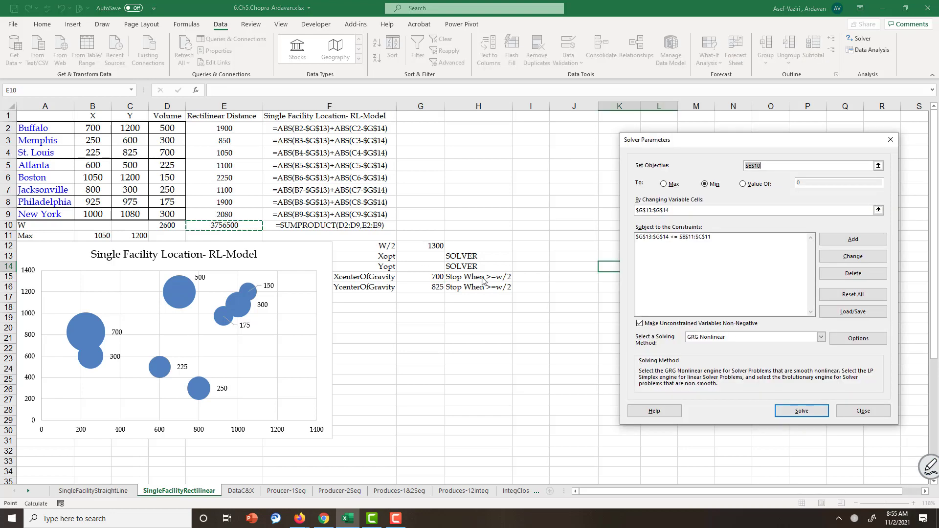
pyautogui.click(857, 339)
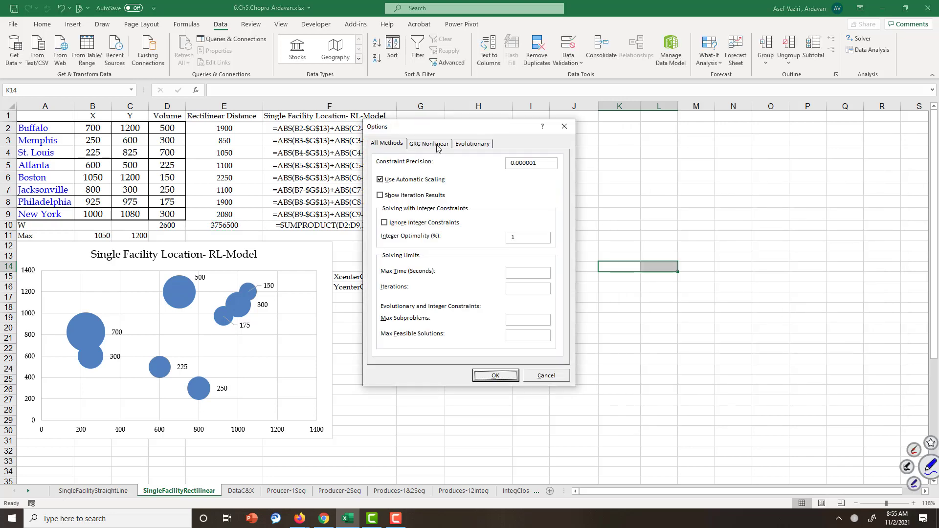
pyautogui.click(429, 142)
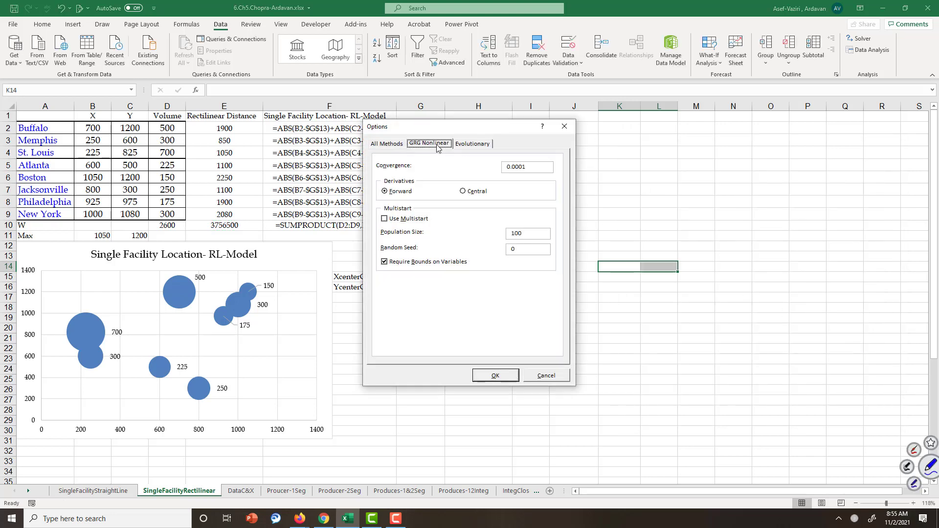
pyautogui.click(385, 218)
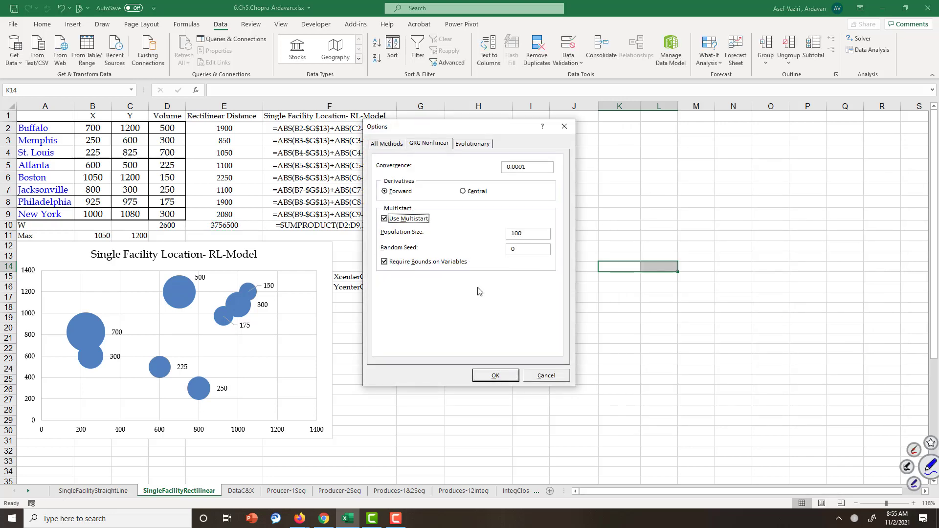
pyautogui.click(495, 375)
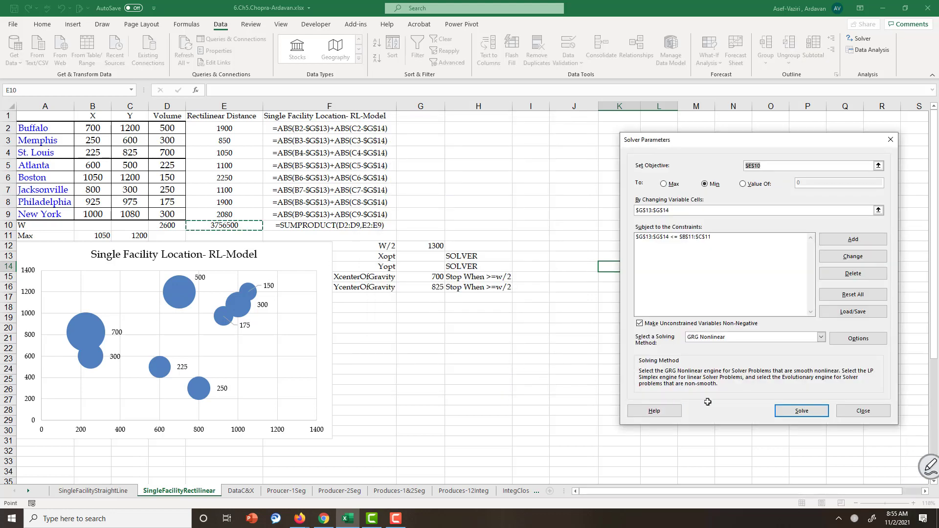
pyautogui.click(801, 411)
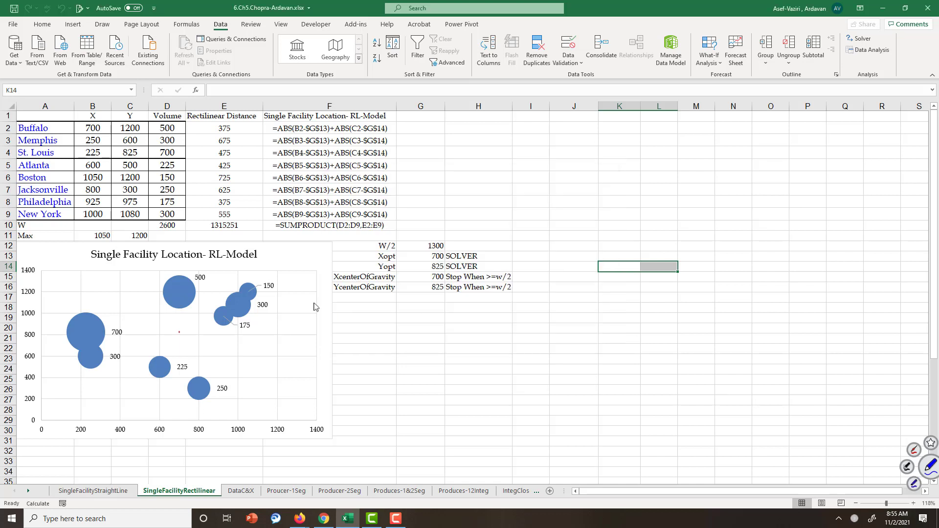
pyautogui.moveTo(174, 398)
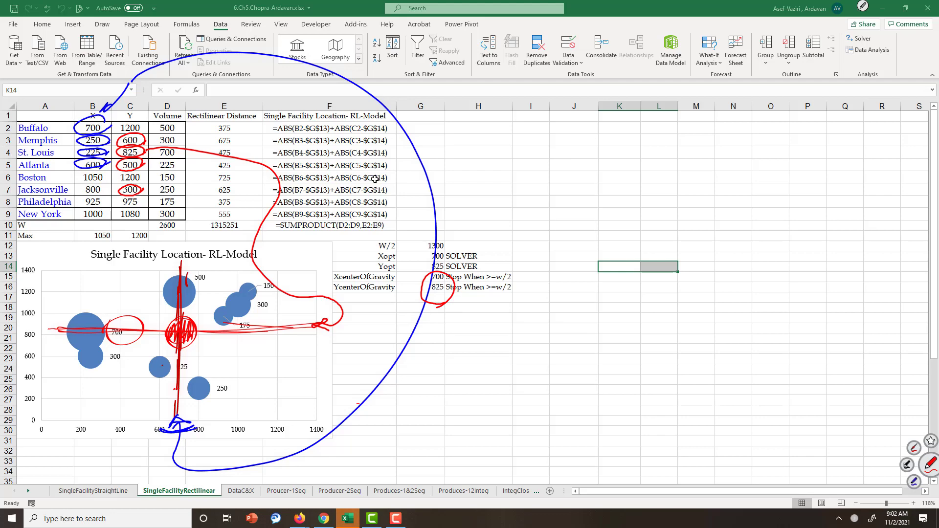
pyautogui.click(174, 344)
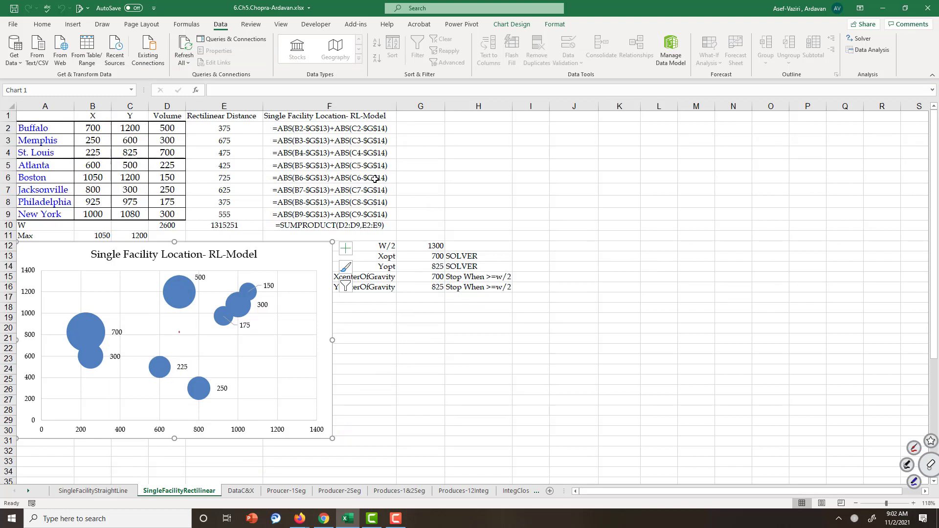